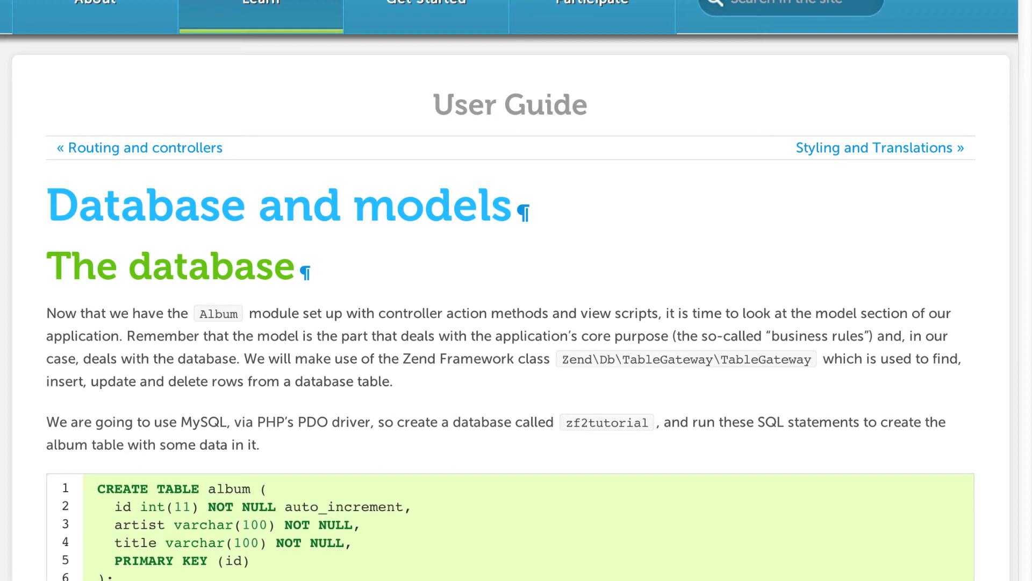
Scroll the Zend guide's Database and models page down to the index.phtml table code.
drag(50, 205, 500, 205)
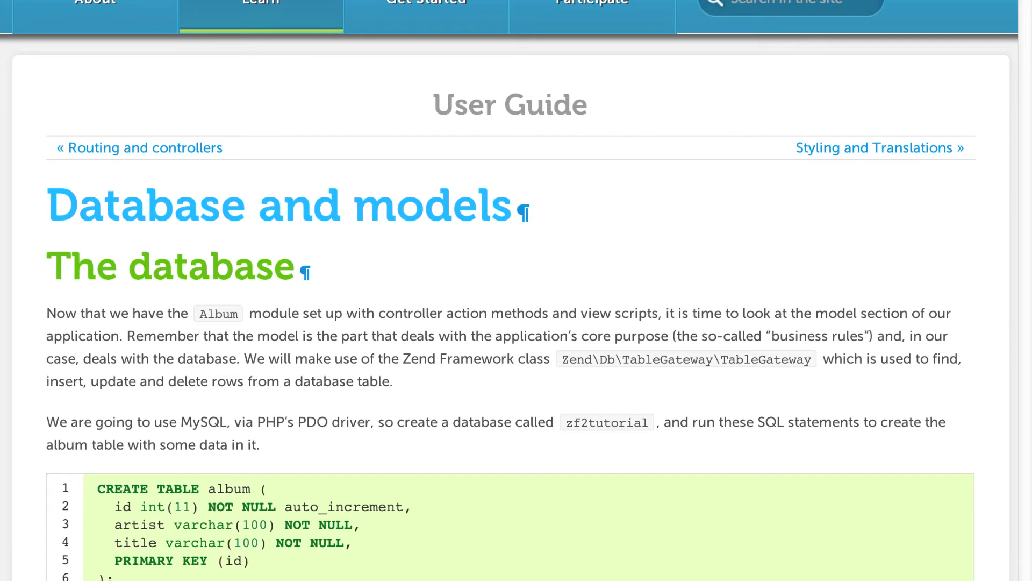
scroll(down, 3)
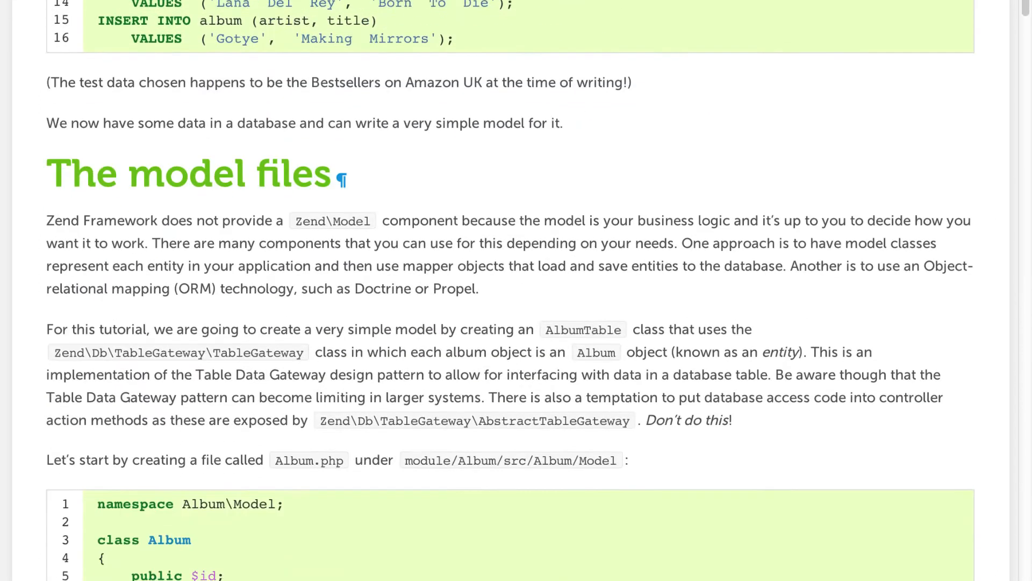
scroll(down, 3)
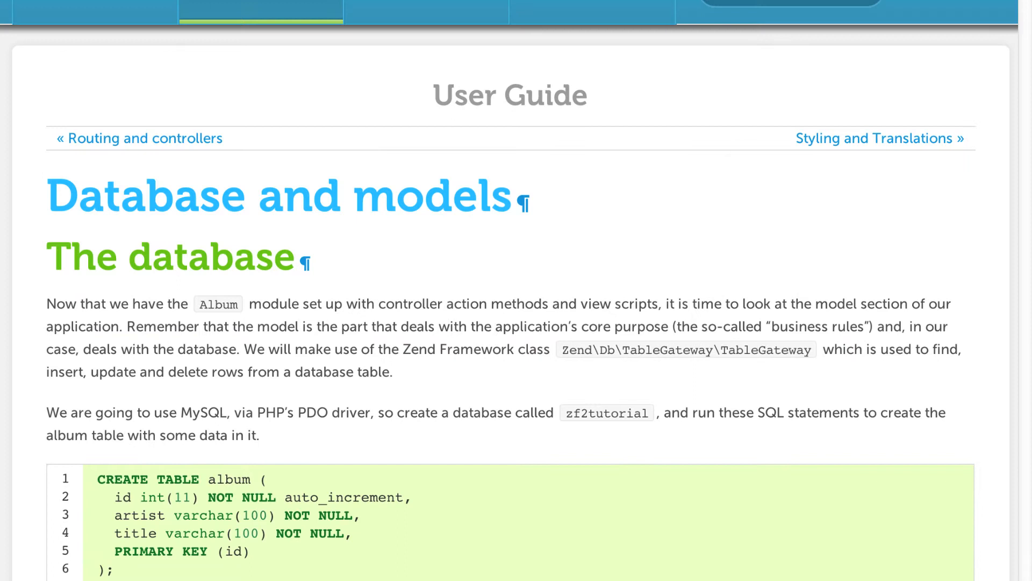
scroll(down, 3)
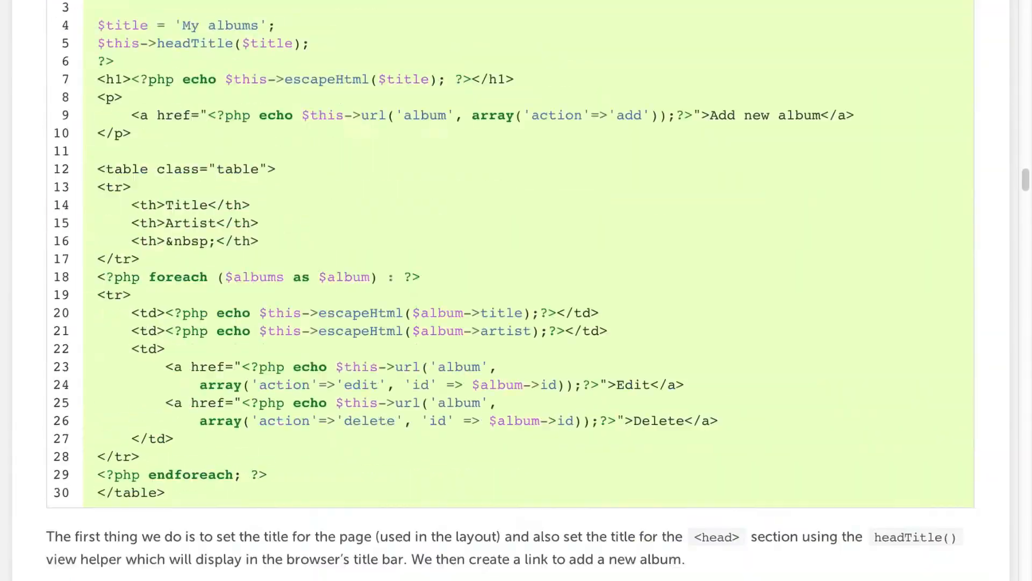
scroll(down, 3)
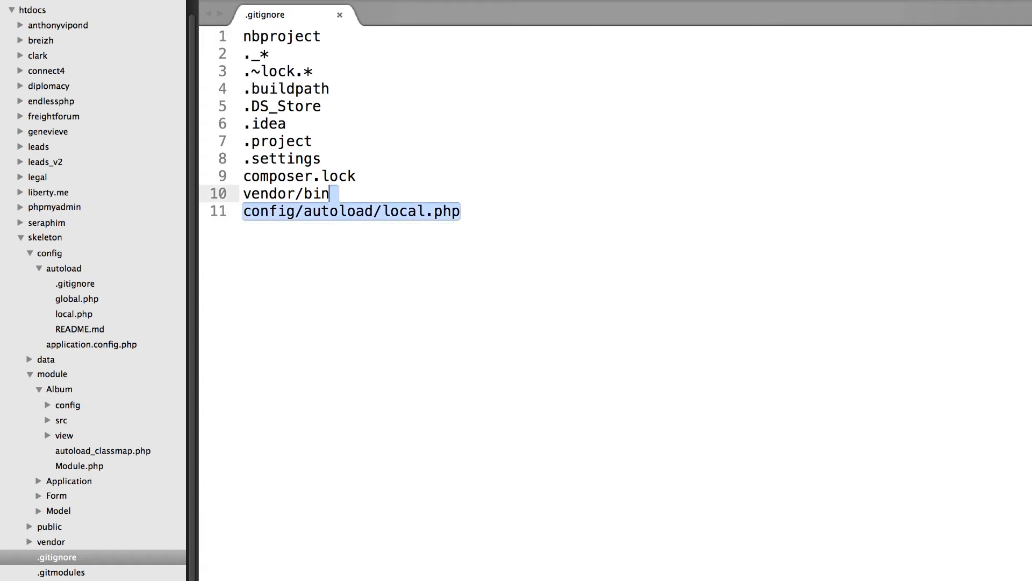
Delete the config/autoload/local.php line from the root .gitignore and view config/autoload/.gitignore.
key(Delete)
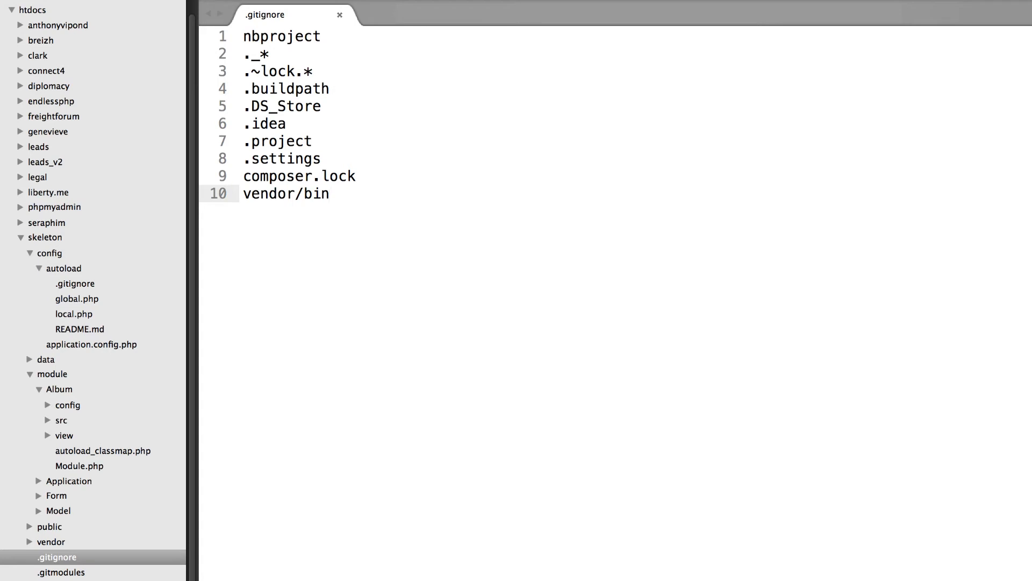
click(75, 283)
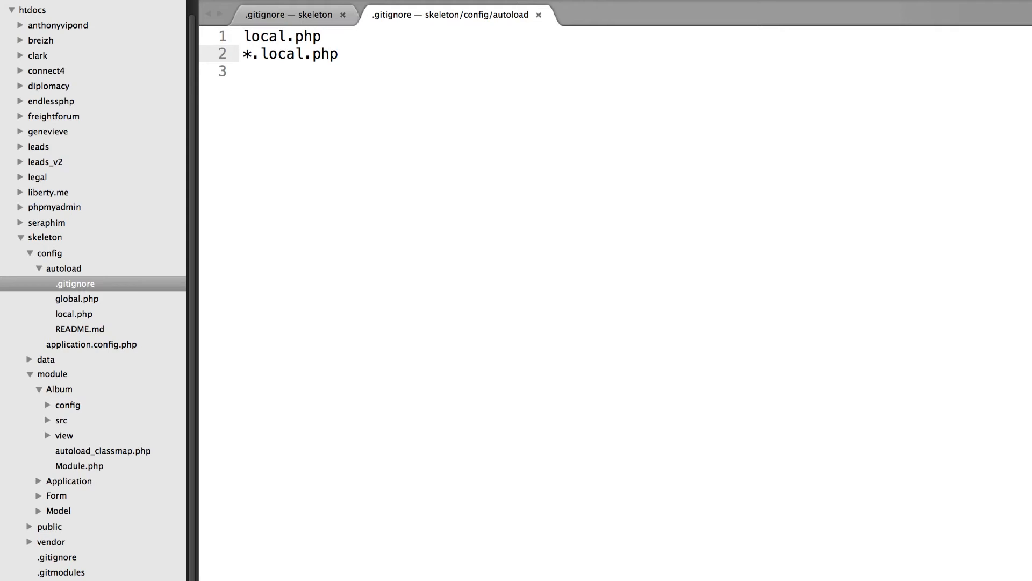
double_click(282, 37)
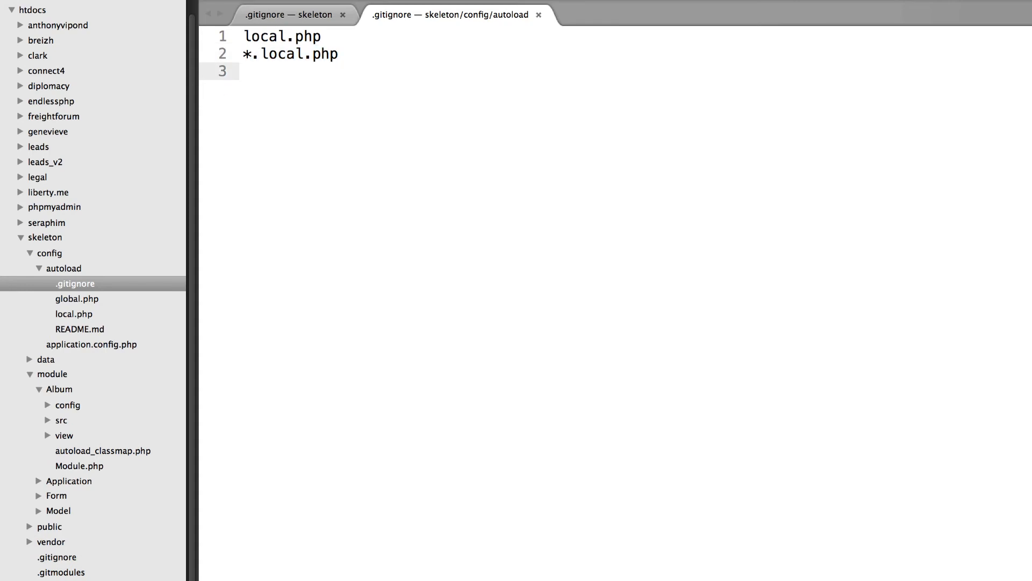
click(57, 556)
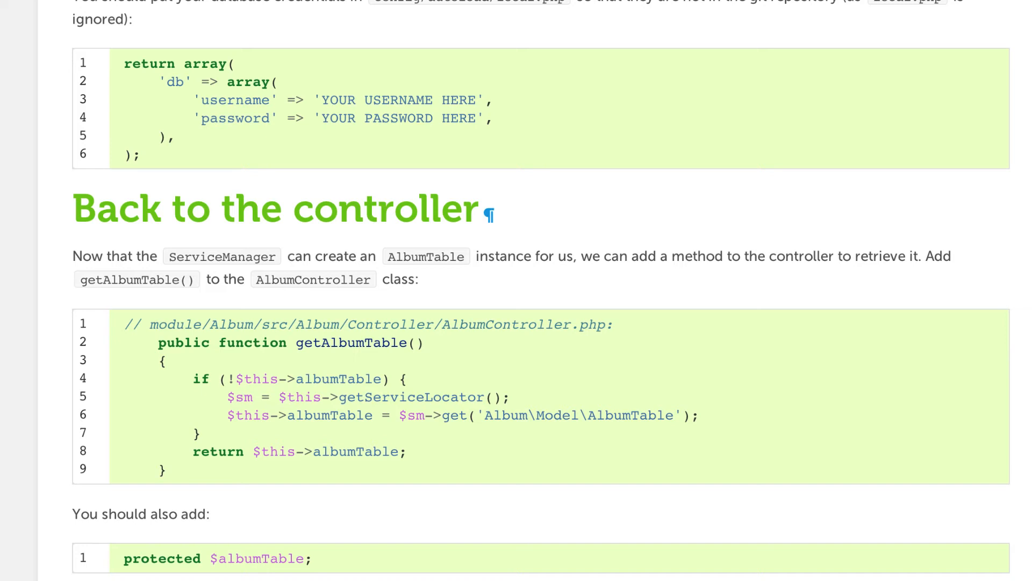
Reach 'Back to the controller' and select the getAlbumTable() code block for copying.
scroll(down, 3)
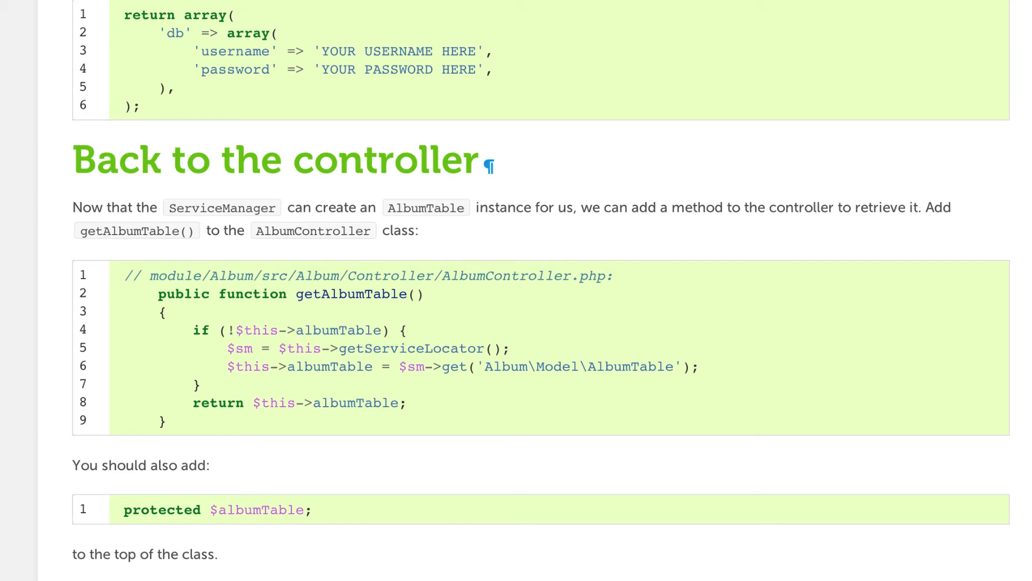
double_click(410, 348)
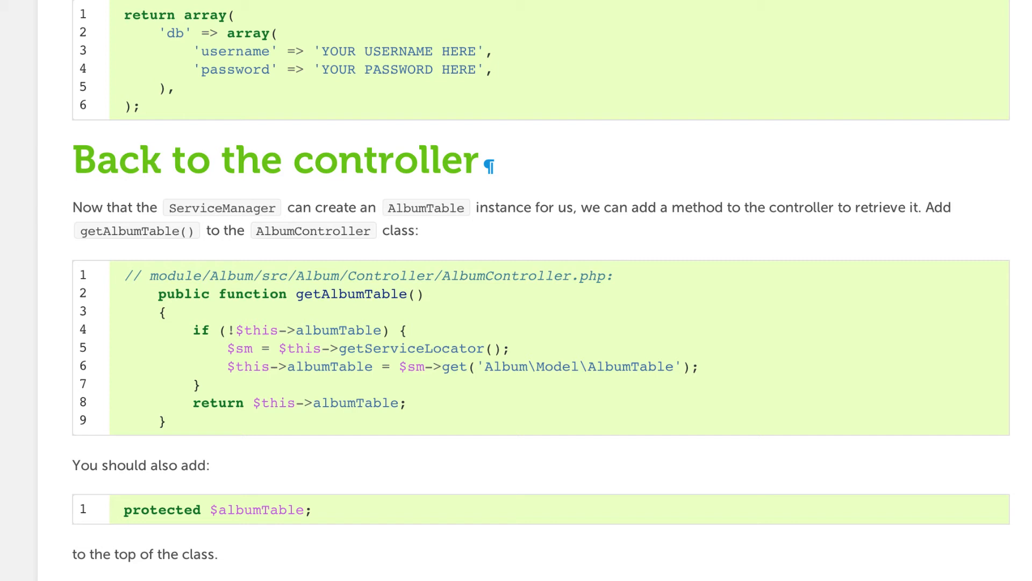
drag(158, 293, 168, 420)
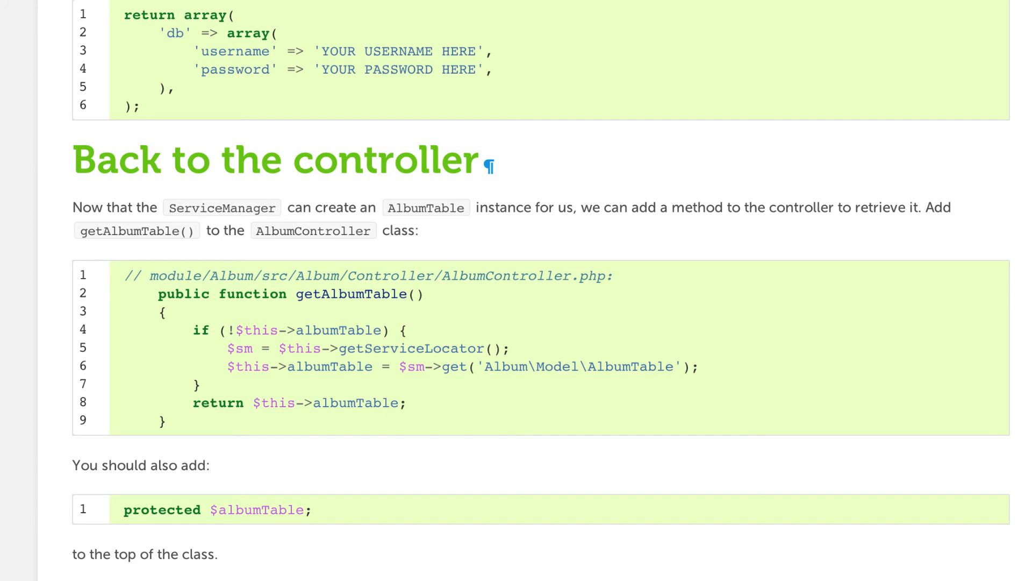
drag(158, 294, 168, 421)
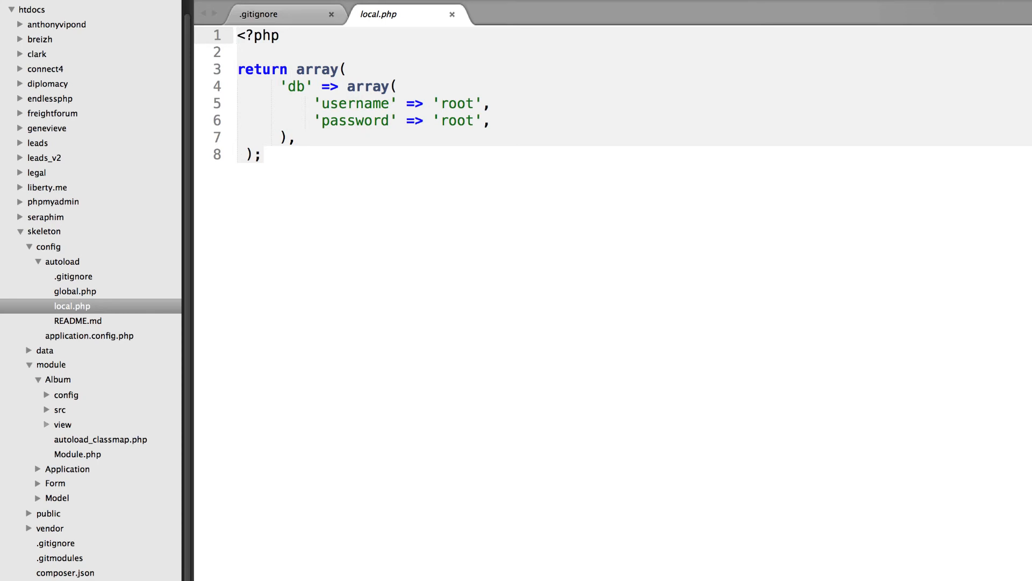
In AlbumController.php add getAlbumTable() and start 'protected $albumTable' at the class top.
click(60, 409)
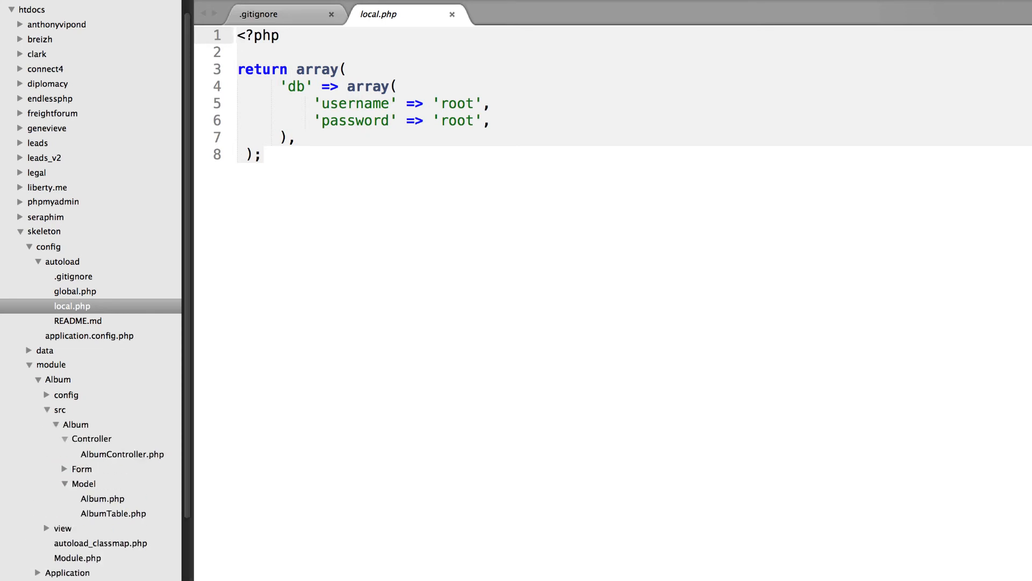
click(122, 454)
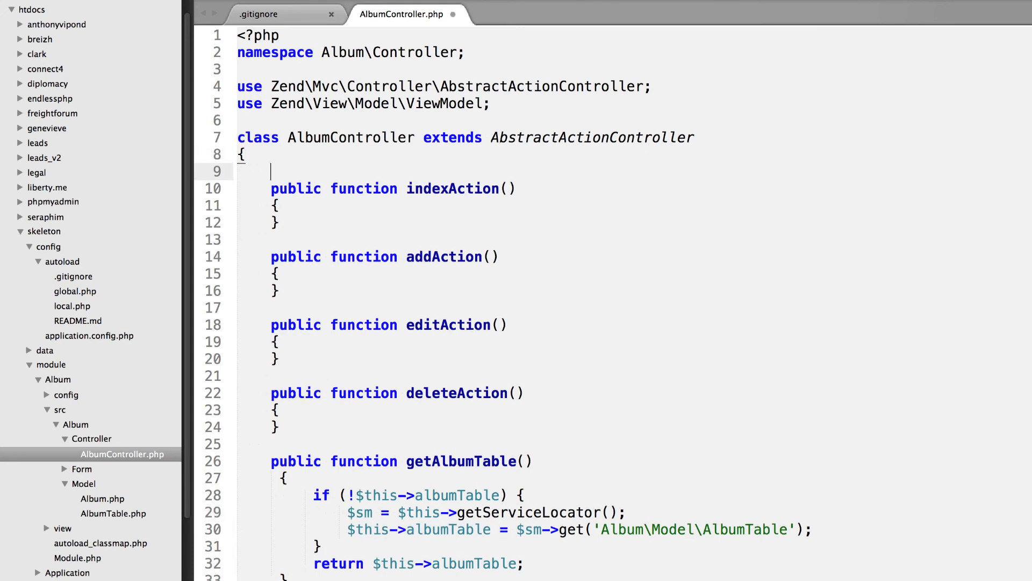
text(protected)
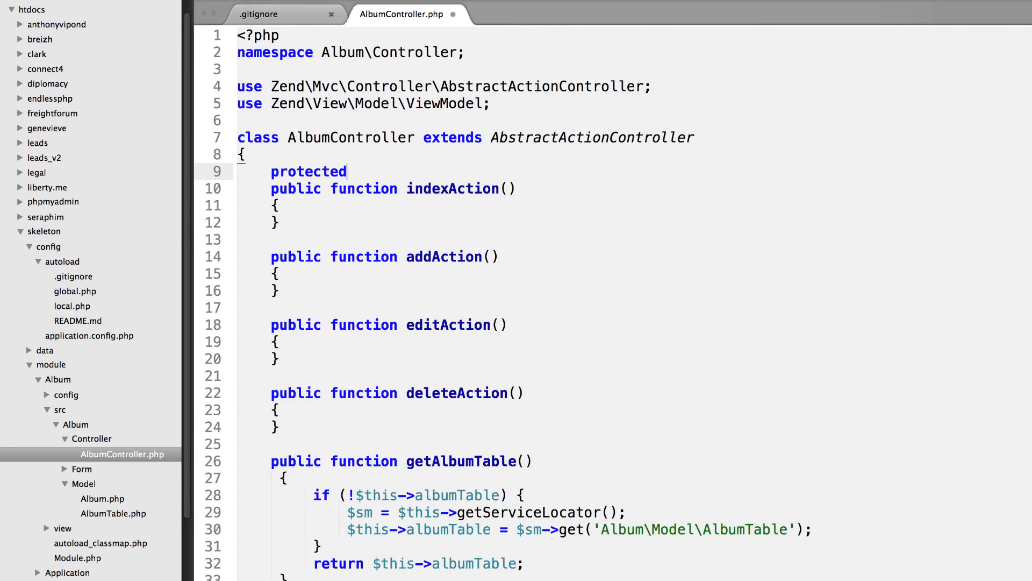
text($albumTable)
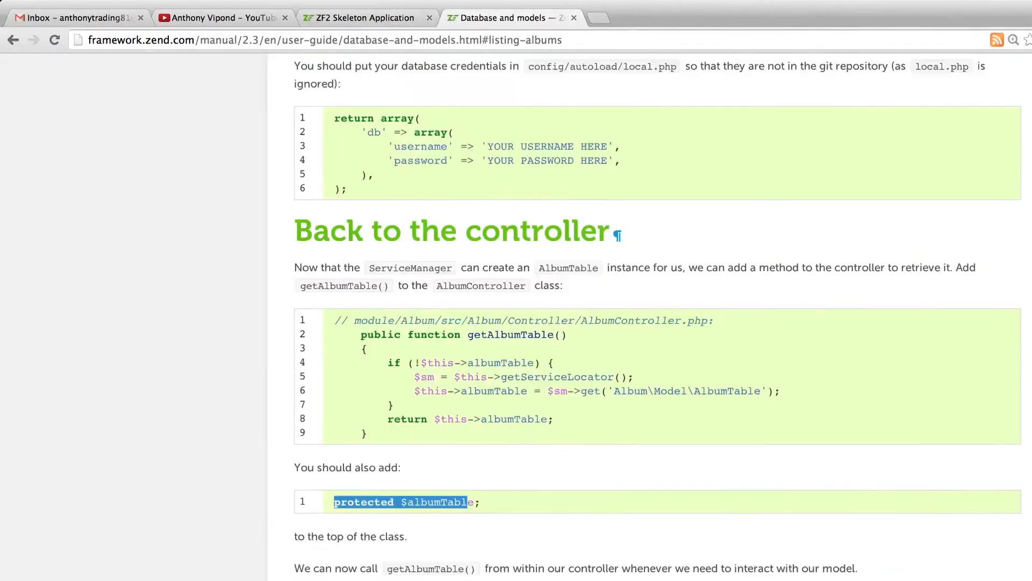
Have indexAction return new ViewModel with 'albums' from getAlbumTable()->fetchAll().
scroll(down, 3)
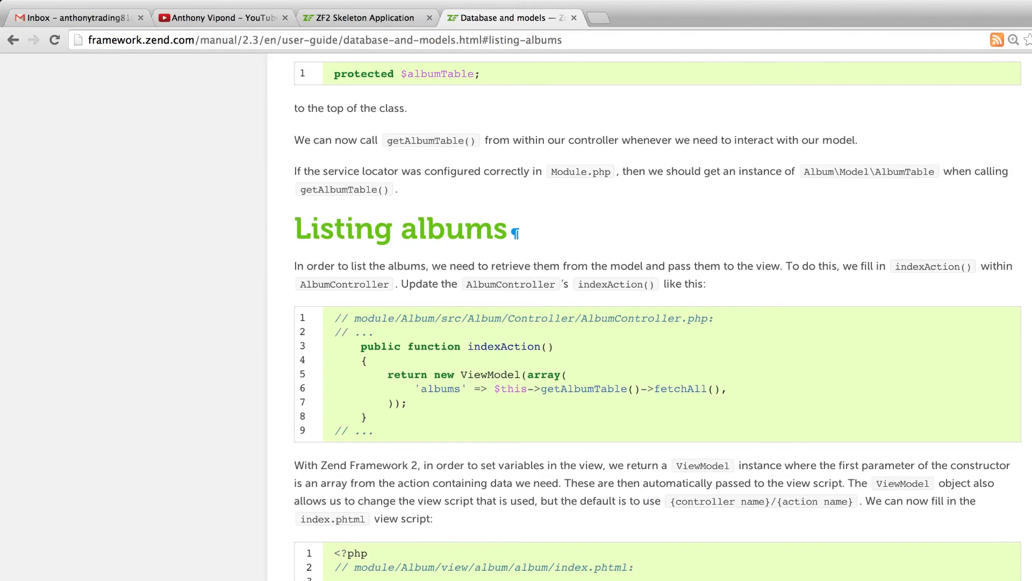
drag(388, 374, 409, 404)
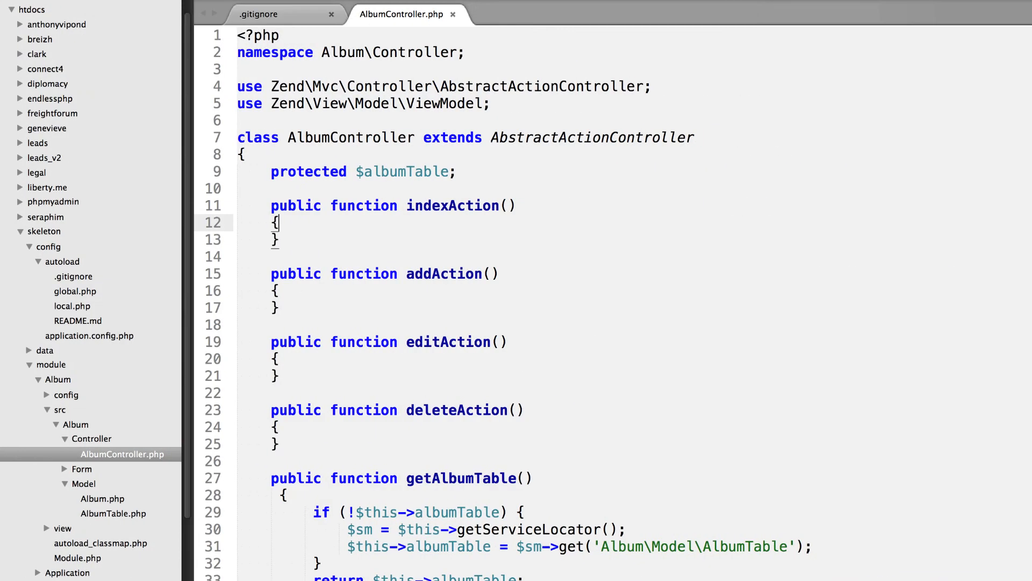
text(return new ViewModel(array()
click(634, 256)
text('albums' => $this->getAlbumTable()->fetchAll(),)
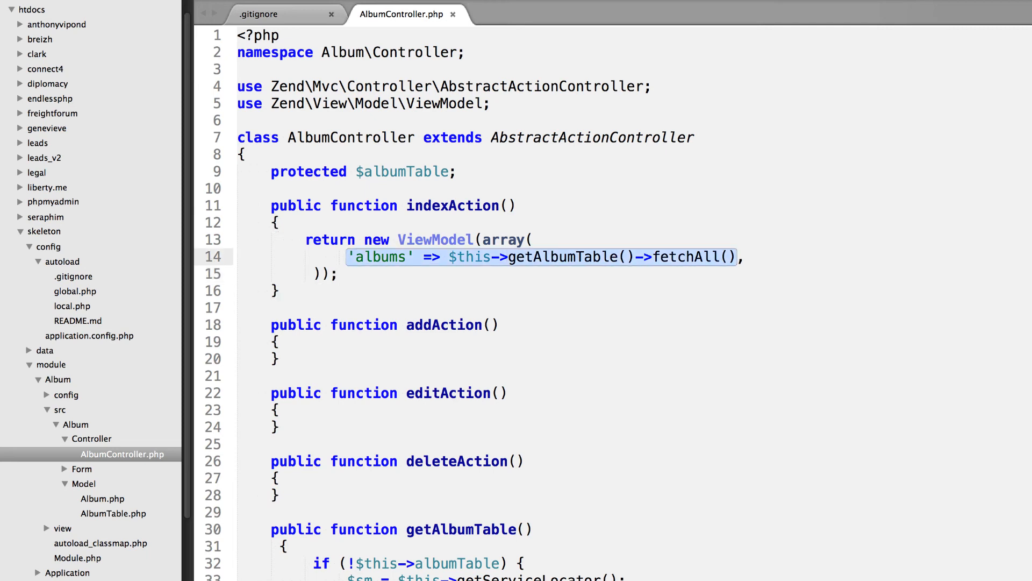
click(356, 257)
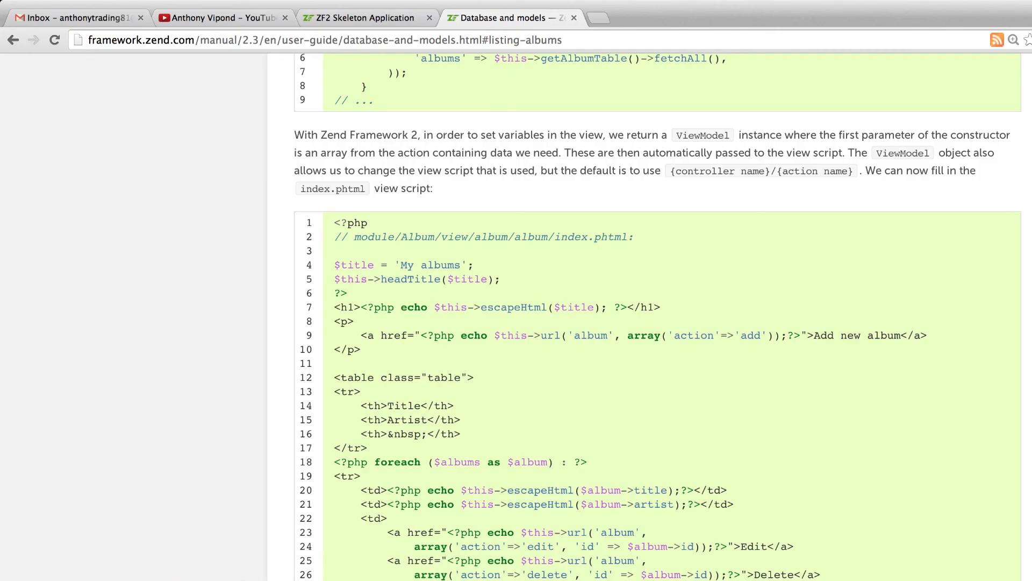
Copy the tutorial's album listing table into view/album/album/index.phtml.
drag(336, 307, 821, 574)
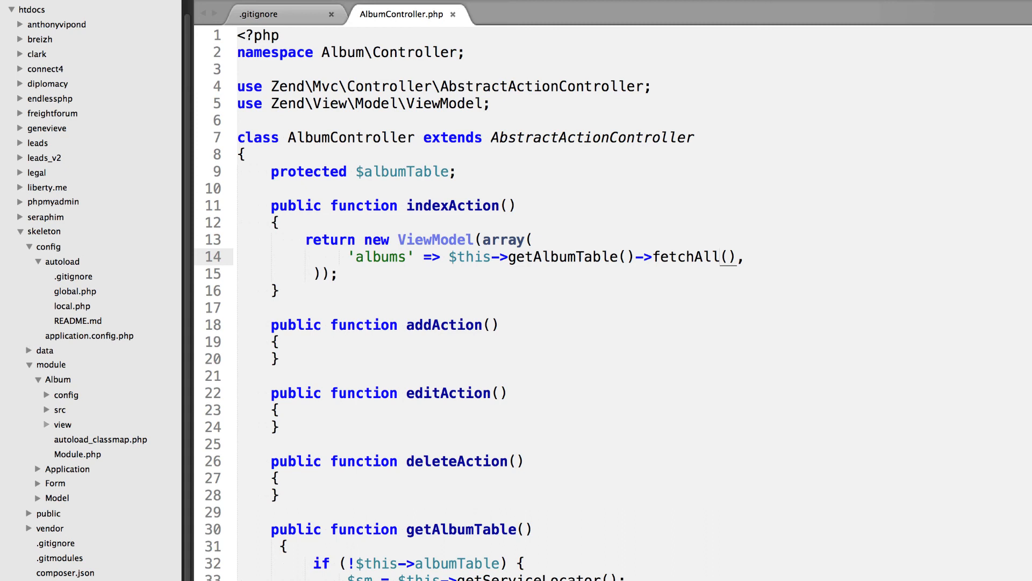
click(63, 423)
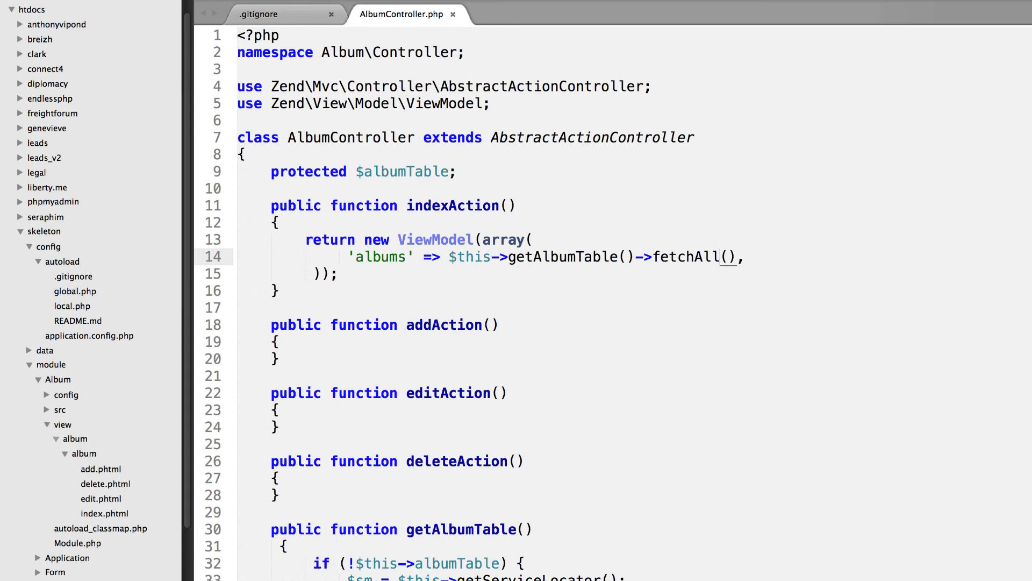
double_click(104, 513)
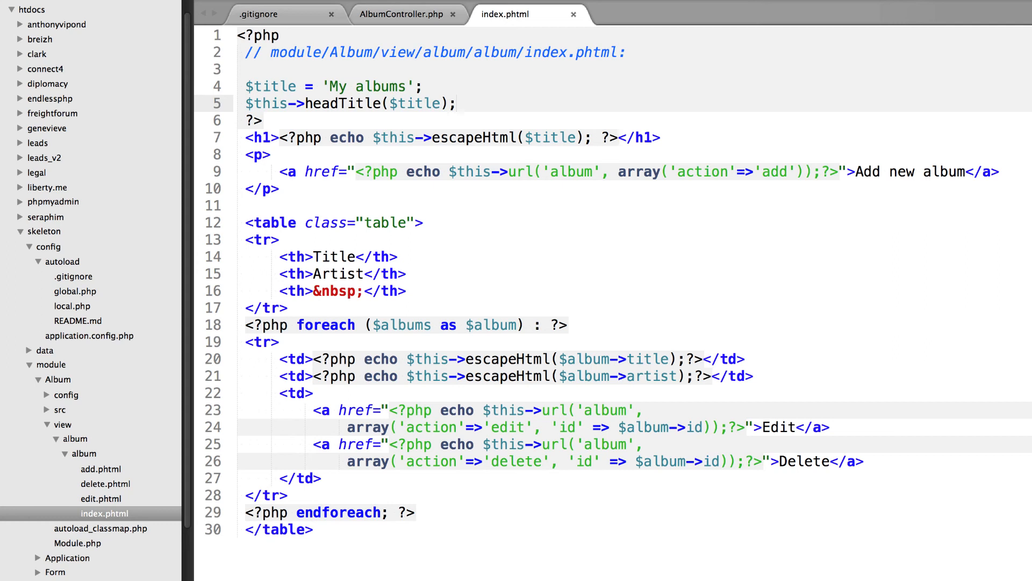
double_click(410, 103)
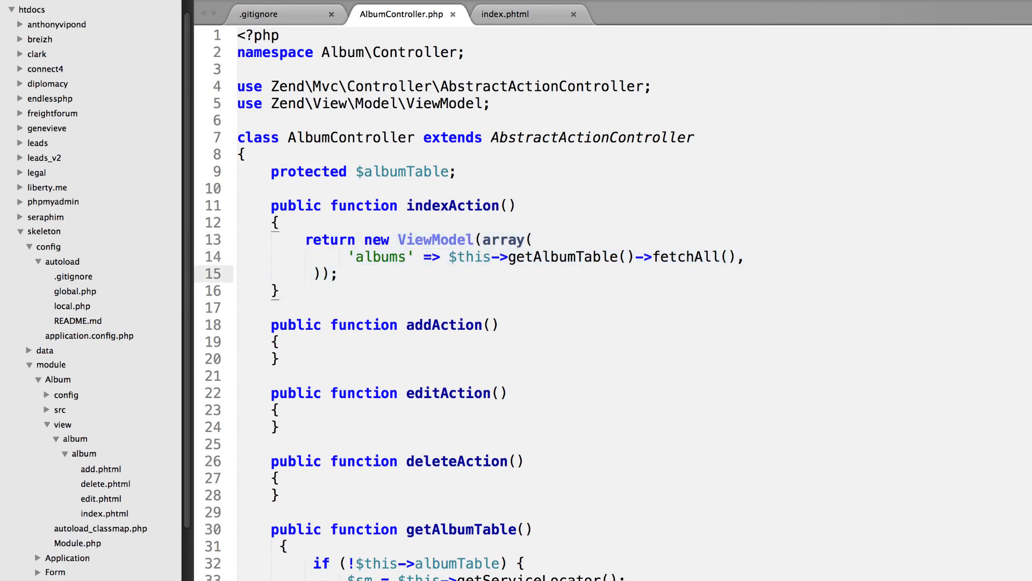
Compare index.phtml's table markup against the guide's listing-albums code.
click(506, 14)
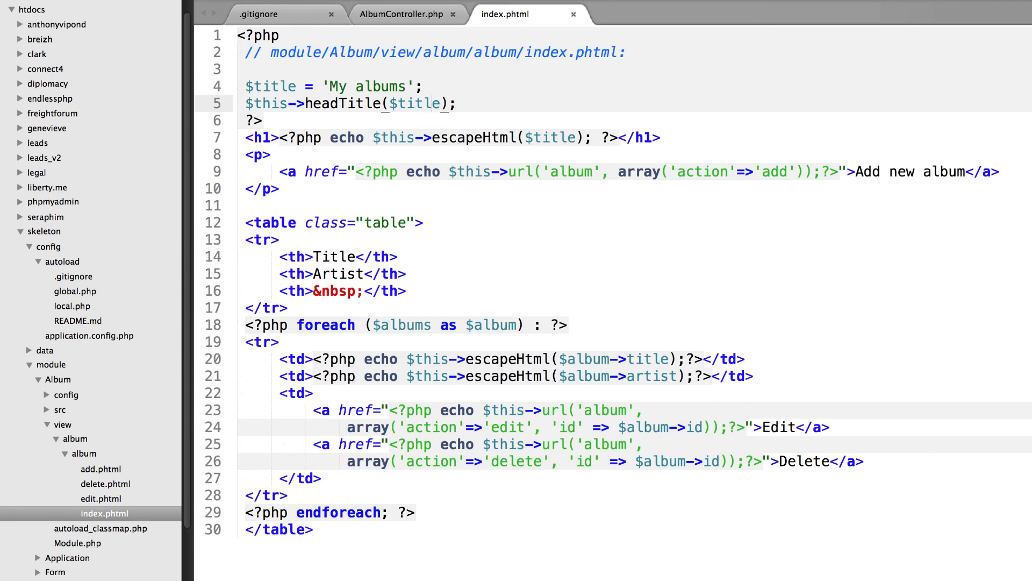
drag(371, 324, 500, 324)
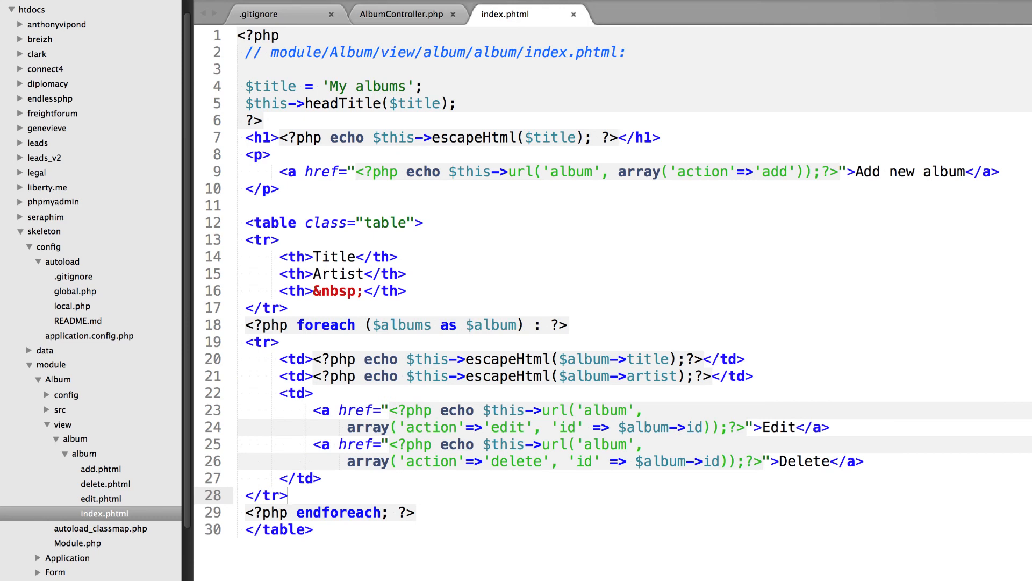
double_click(504, 359)
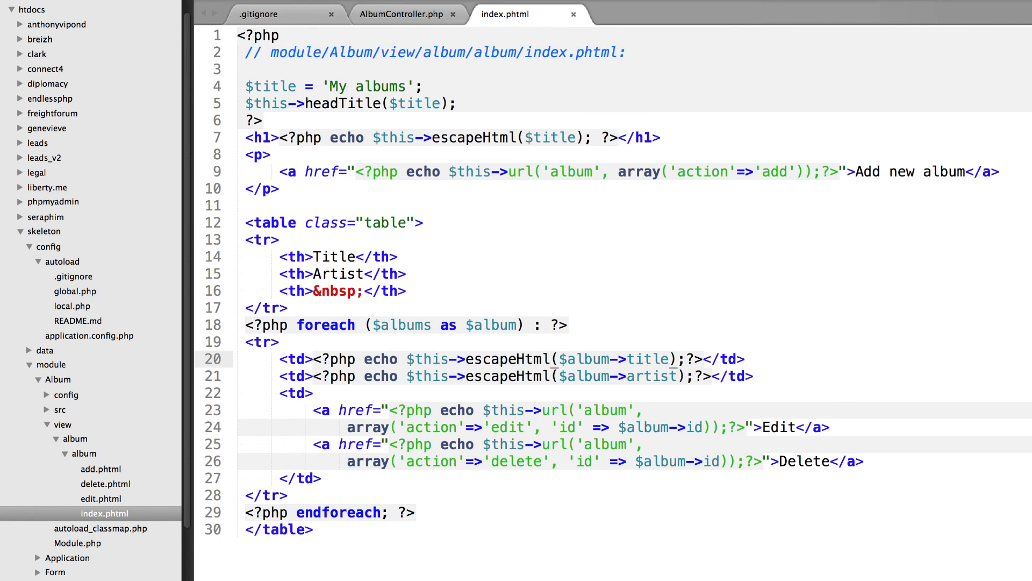
drag(314, 410, 433, 444)
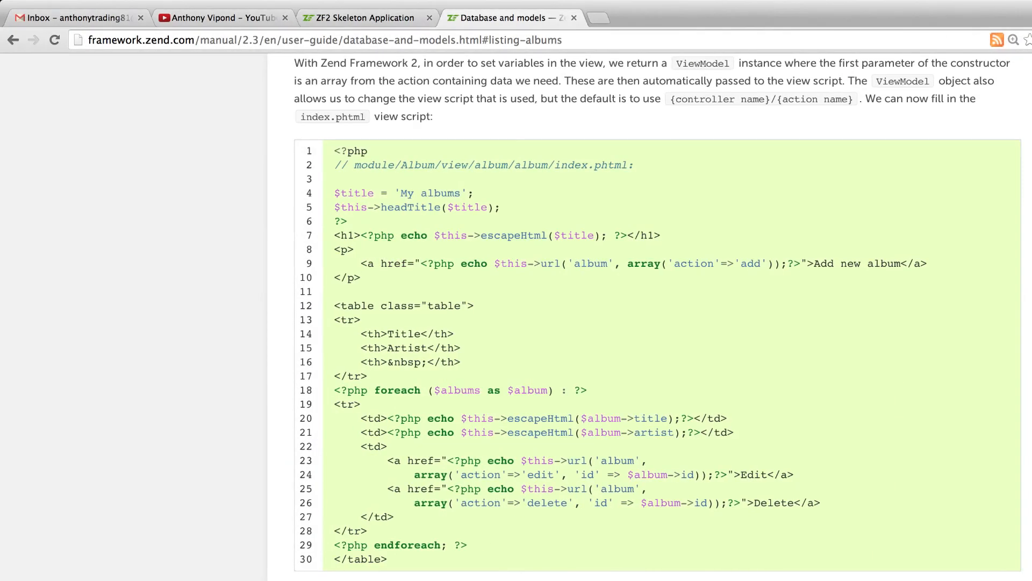
From src/Album/Model, bring up Album.php with its id, artist, title properties.
click(365, 18)
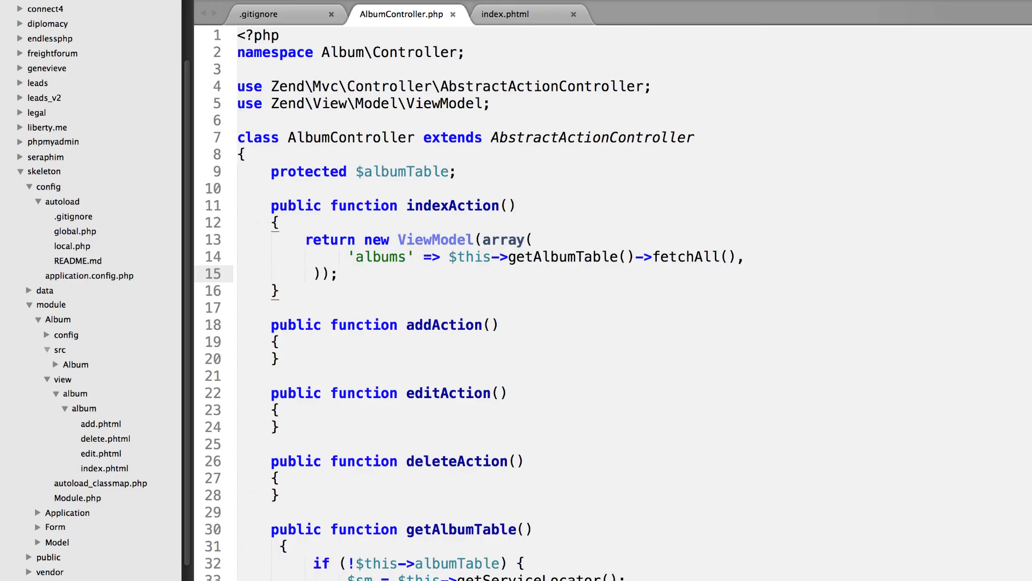
click(60, 350)
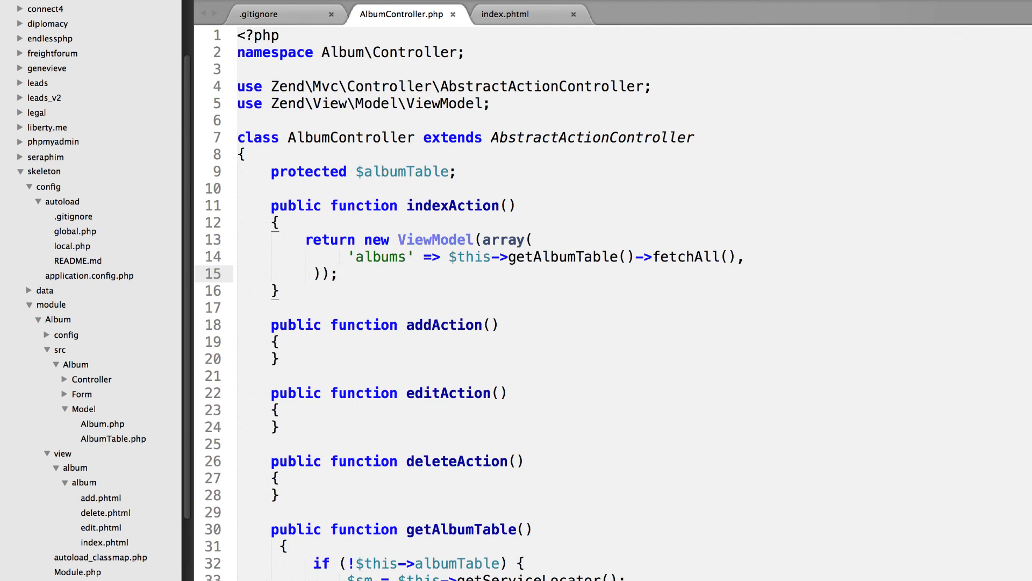
click(103, 424)
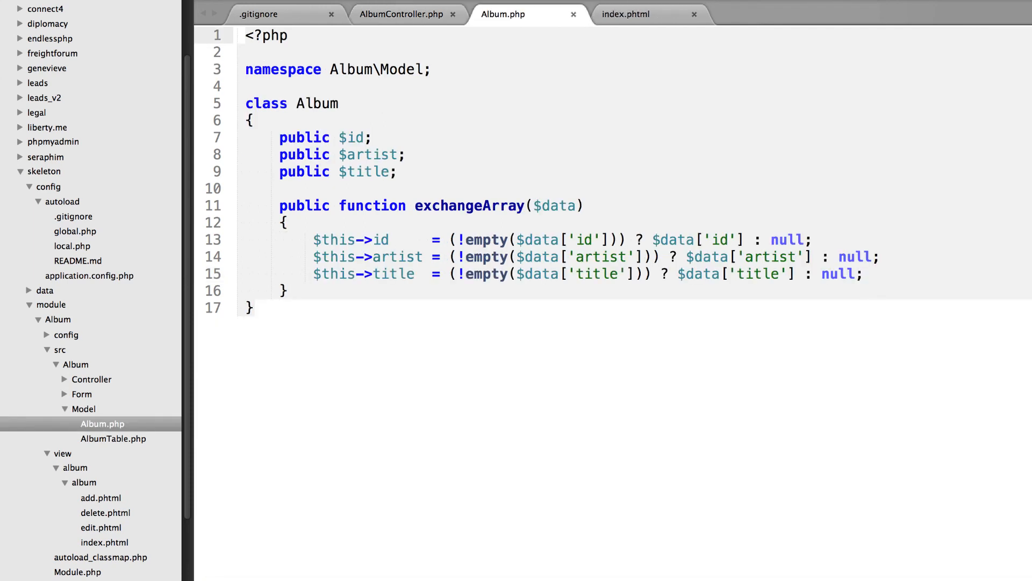